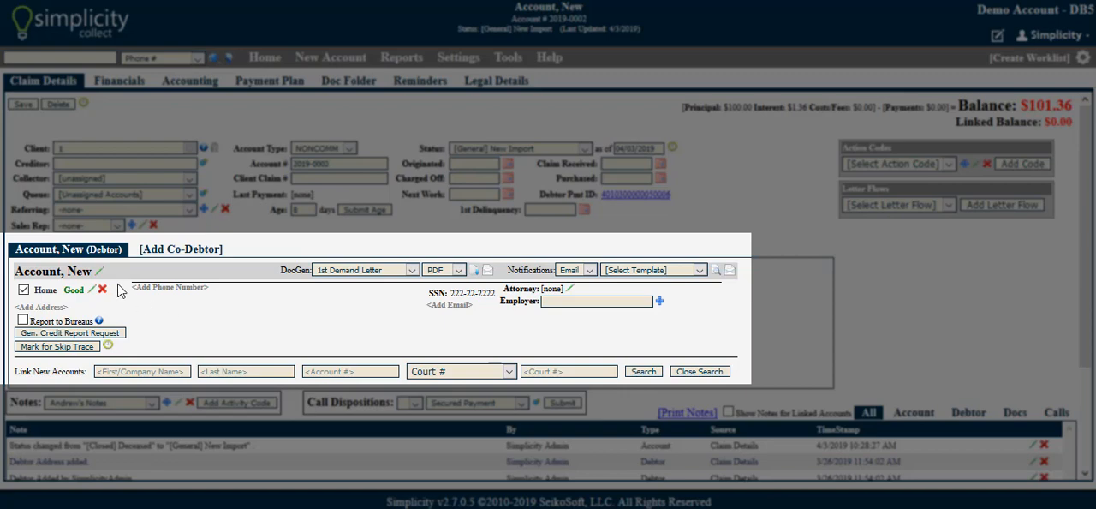
Step: Save a date of birth of 01/01/1981 on the debtor New Account via the Edit Debtor dialog
{"action": "left_click", "coordinate": [100, 272]}
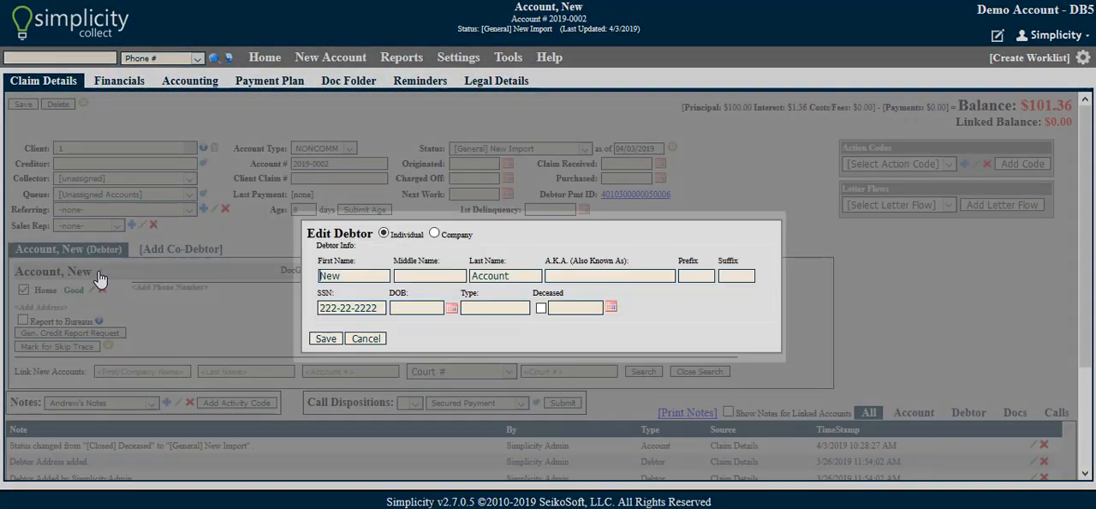
{"action": "left_click", "coordinate": [415, 307]}
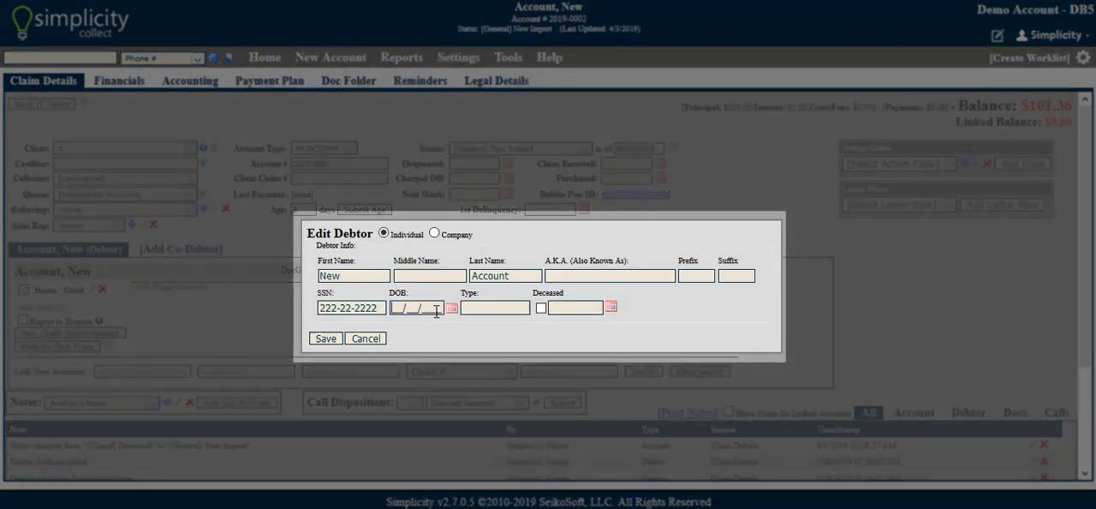
{"action": "type", "text": "01/01/1981"}
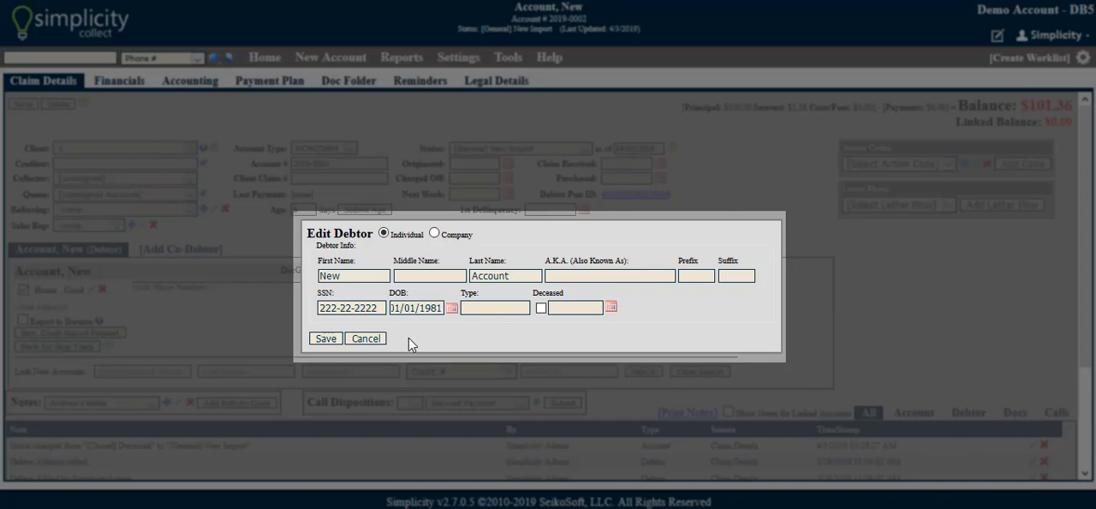
{"action": "left_click", "coordinate": [325, 338]}
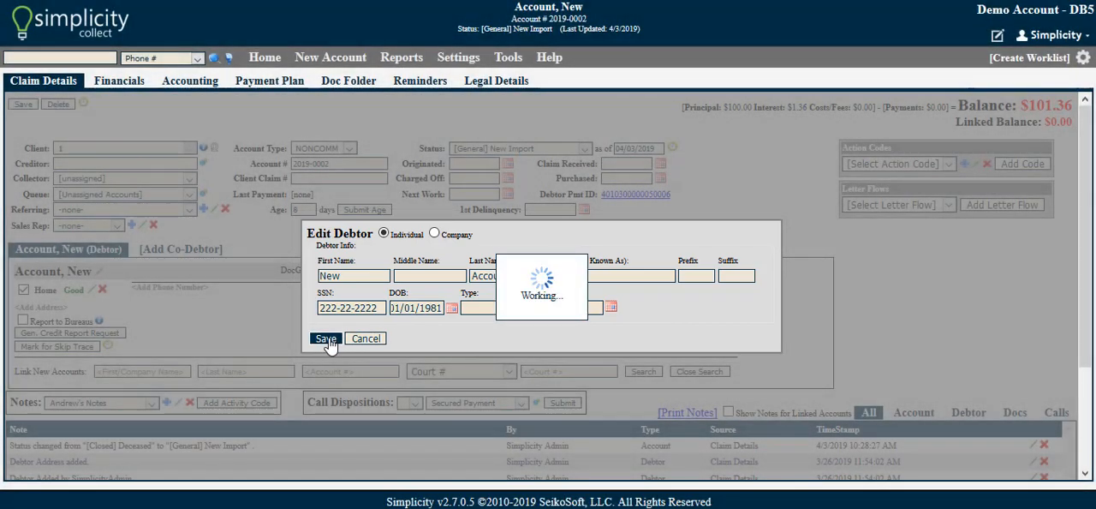
{"action": "left_click", "coordinate": [325, 338]}
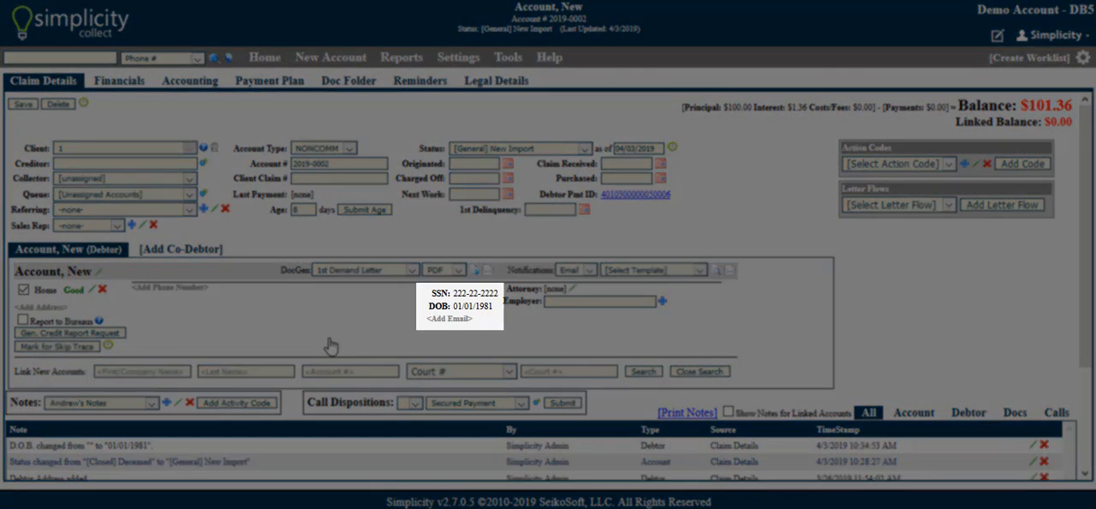
{"action": "mouse_move", "coordinate": [500, 312]}
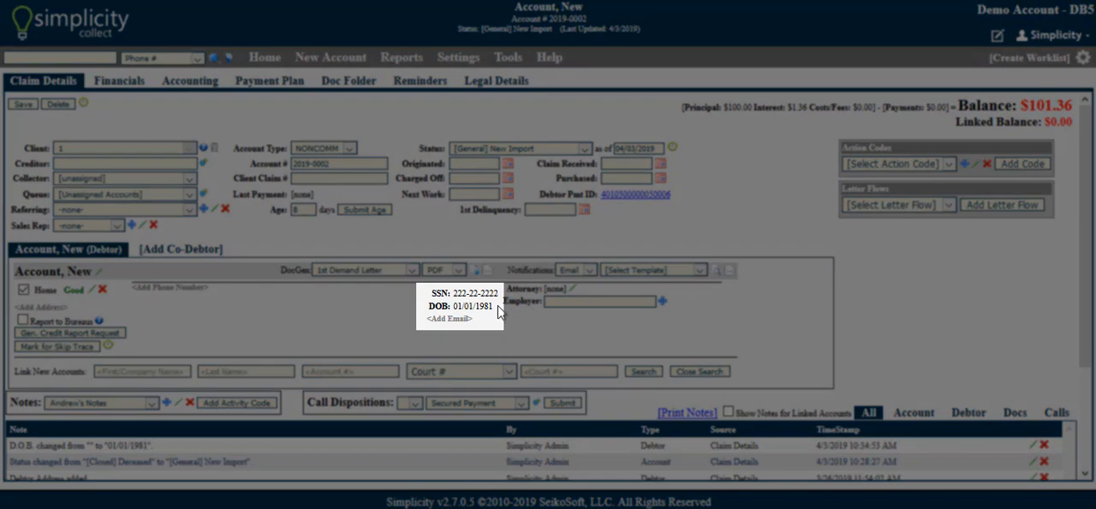
{"action": "mouse_move", "coordinate": [501, 312]}
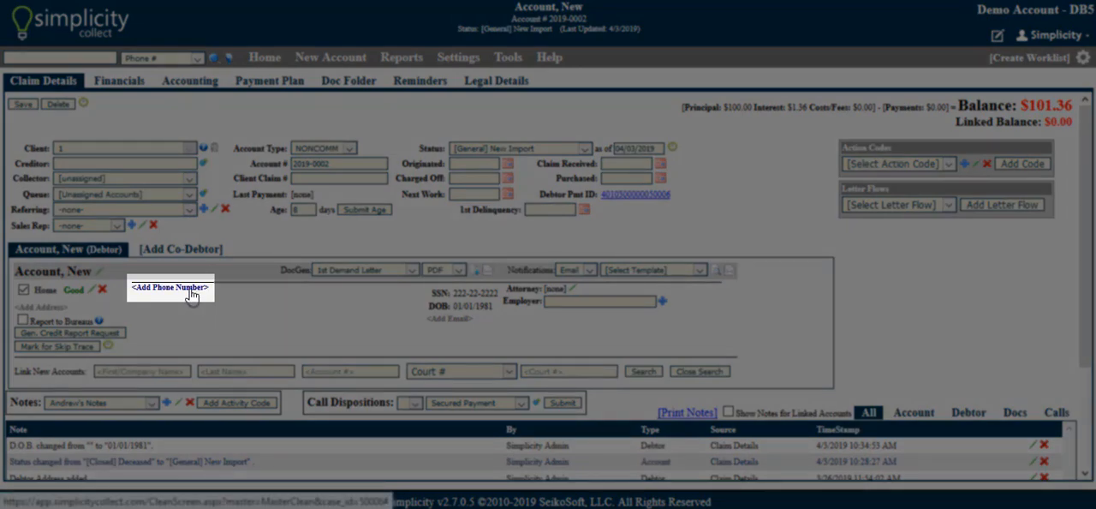
{"action": "left_click", "coordinate": [169, 288]}
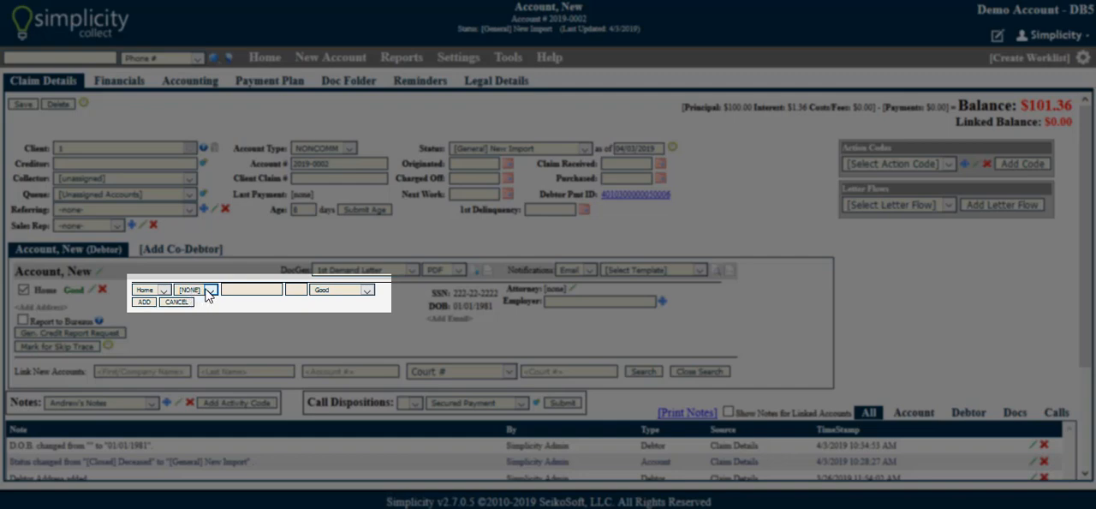
{"action": "left_click", "coordinate": [163, 289]}
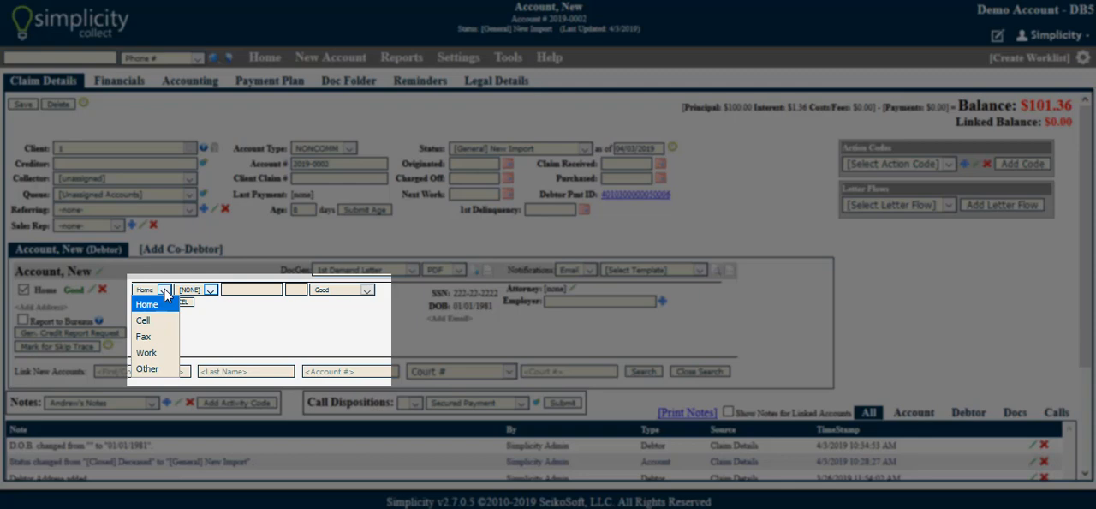
{"action": "left_click", "coordinate": [147, 305]}
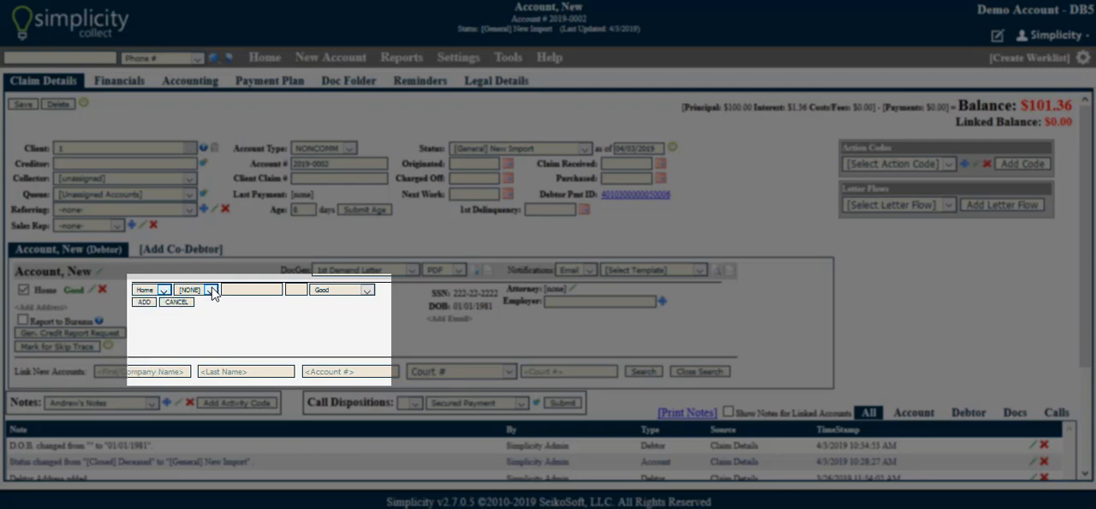
{"action": "left_click", "coordinate": [211, 289]}
{"action": "type", "text": "555-555-5555"}
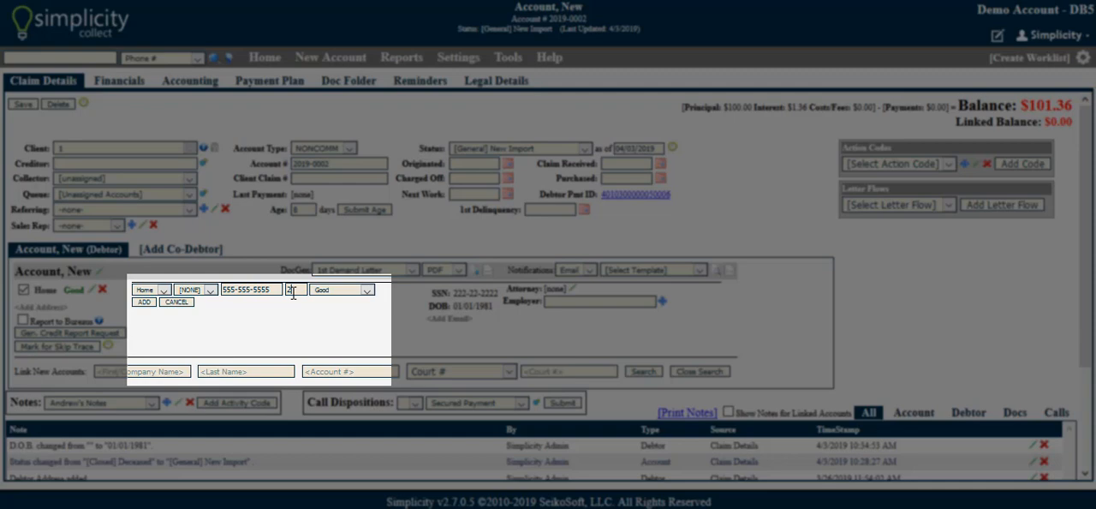
{"action": "left_click", "coordinate": [367, 290]}
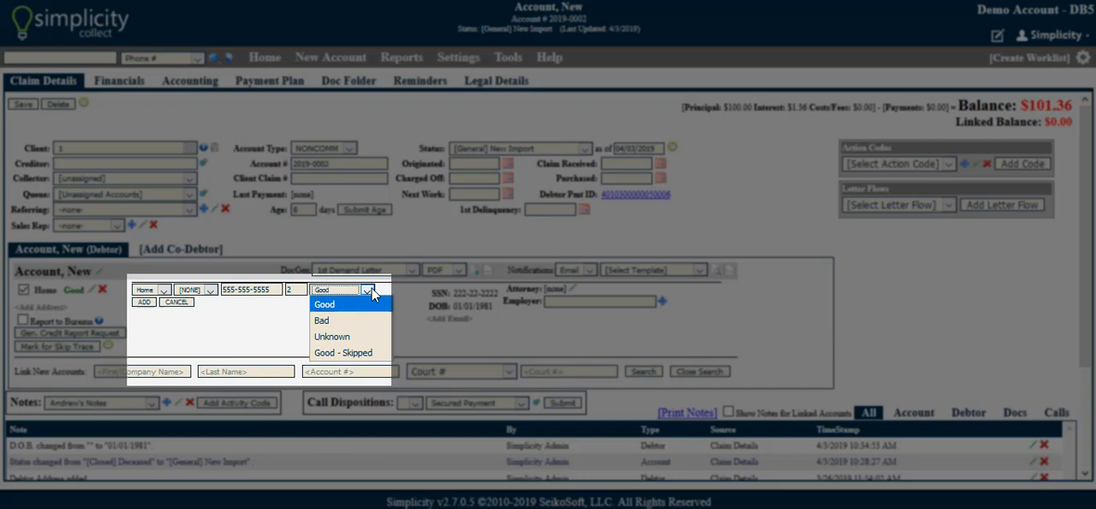
{"action": "left_click", "coordinate": [323, 305]}
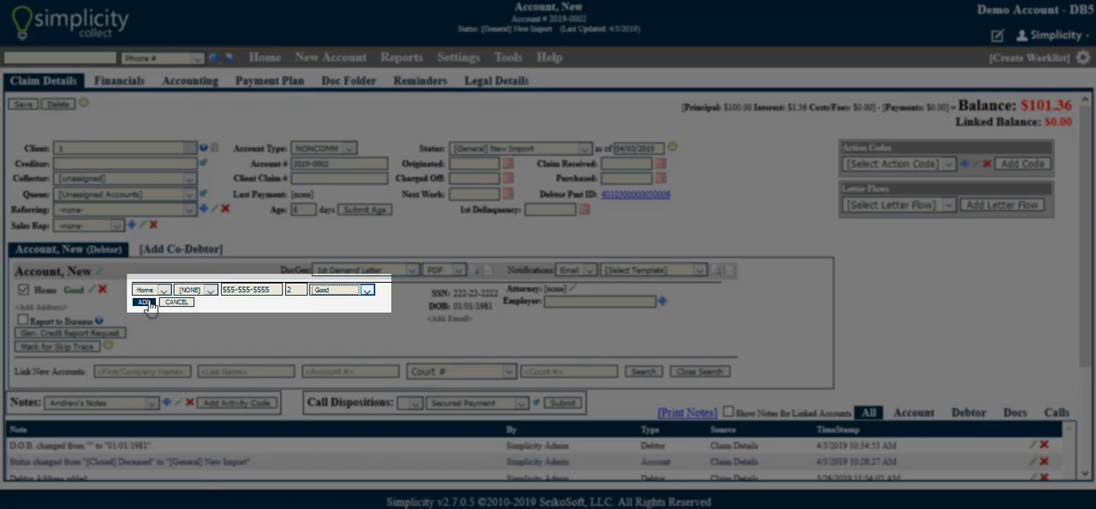
{"action": "left_click", "coordinate": [144, 301]}
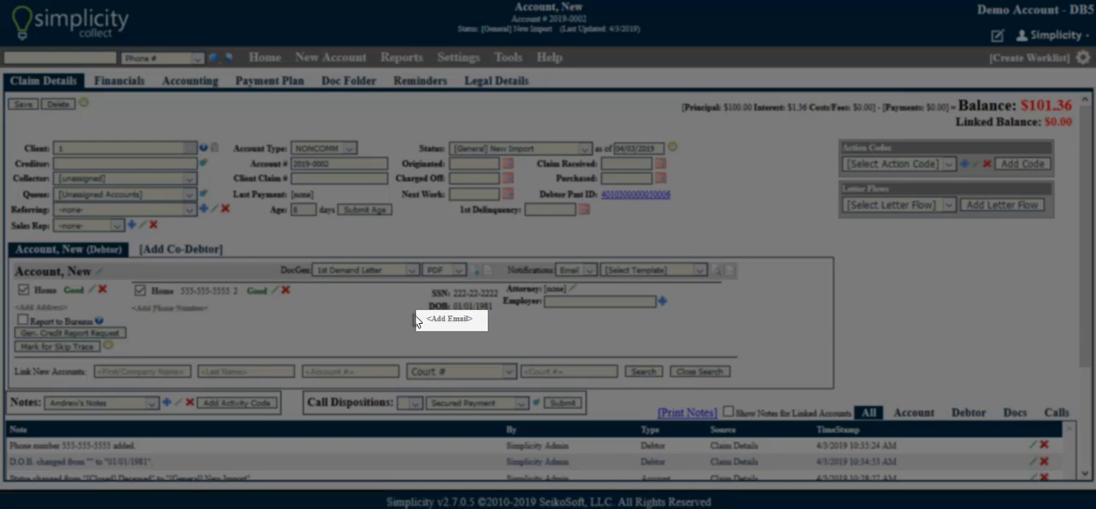
Step: Add the suggested email address to the debtor with status Good
{"action": "left_click", "coordinate": [450, 319]}
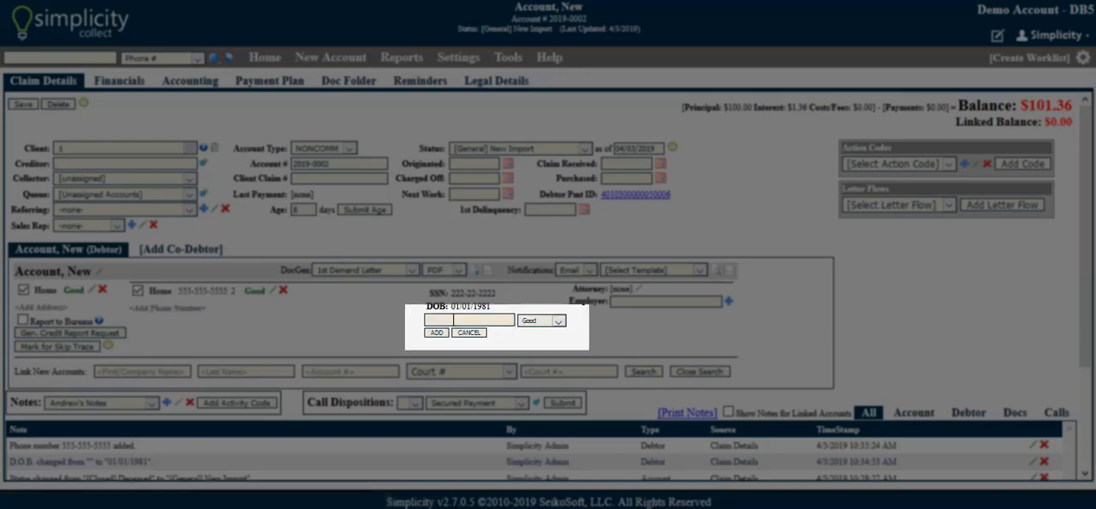
{"action": "type", "text": "h"}
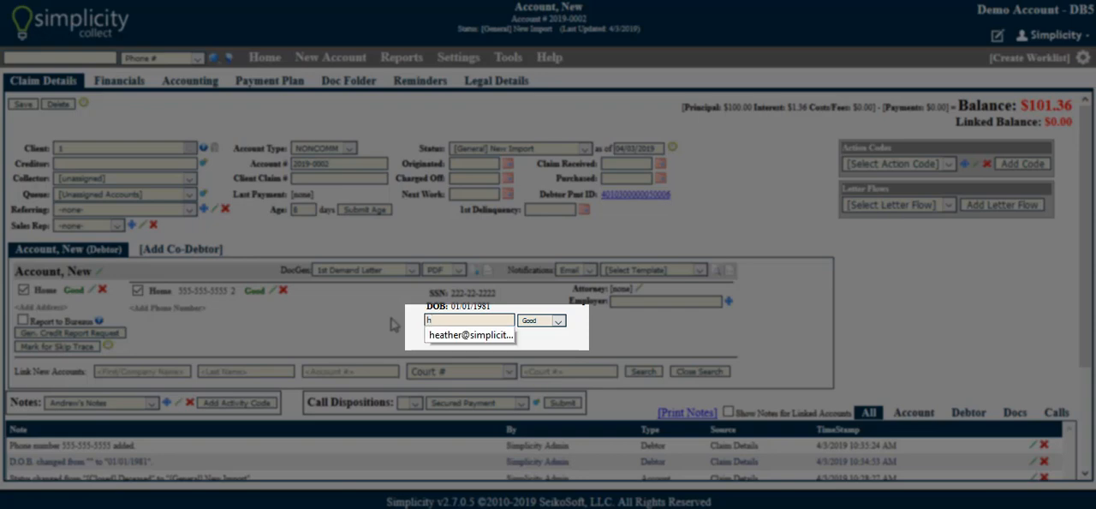
{"action": "left_click", "coordinate": [469, 334]}
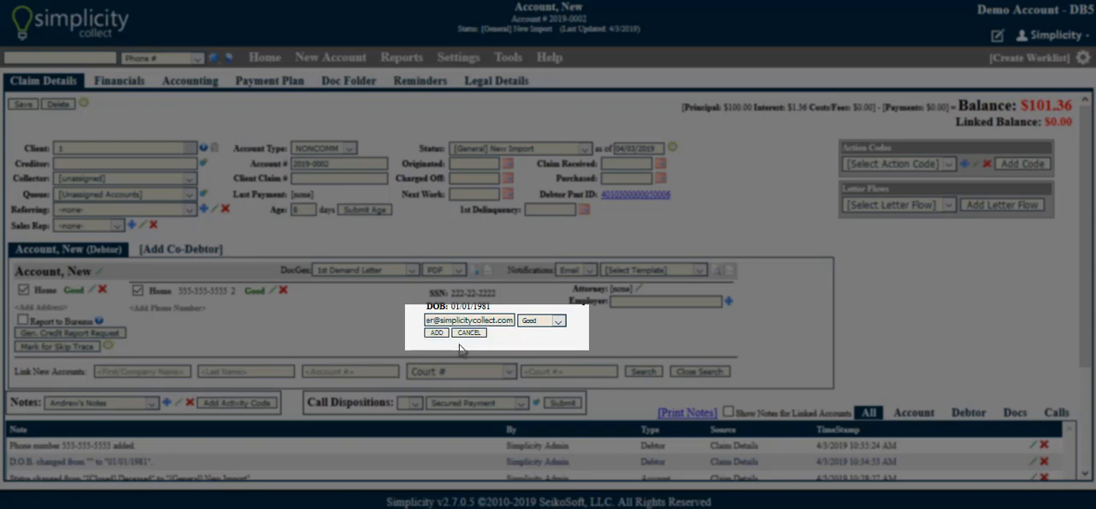
{"action": "left_click", "coordinate": [558, 320]}
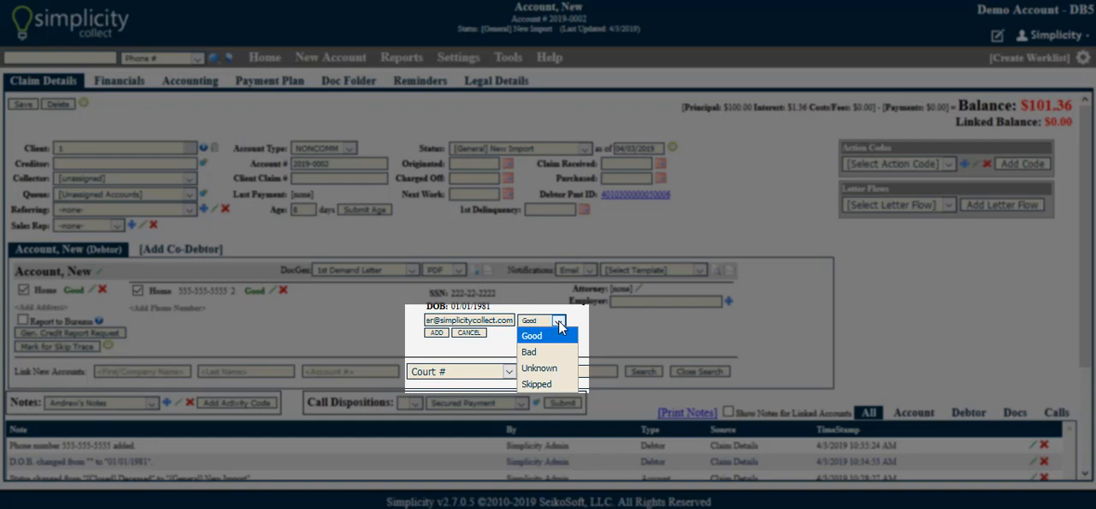
{"action": "left_click", "coordinate": [531, 334]}
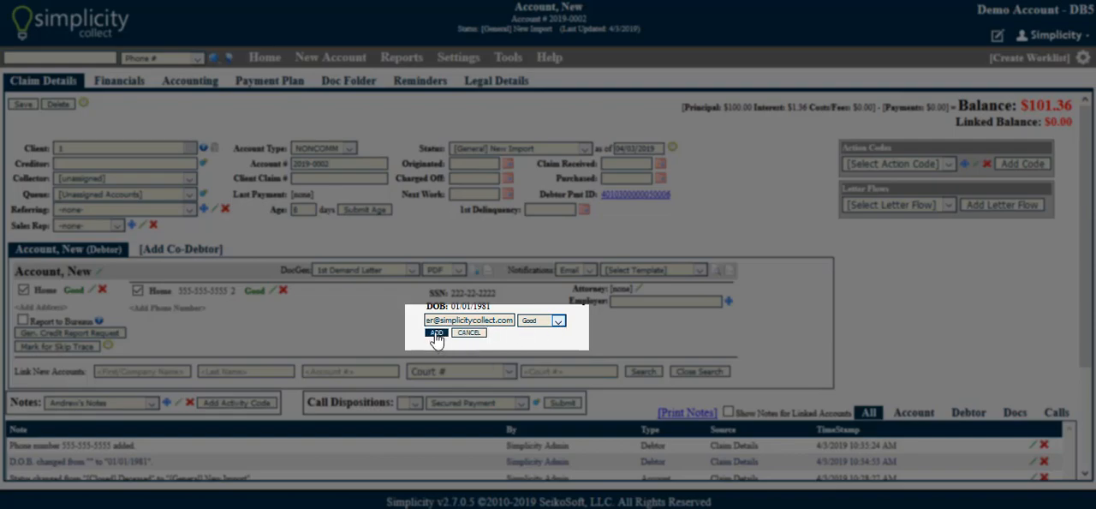
{"action": "left_click", "coordinate": [437, 332]}
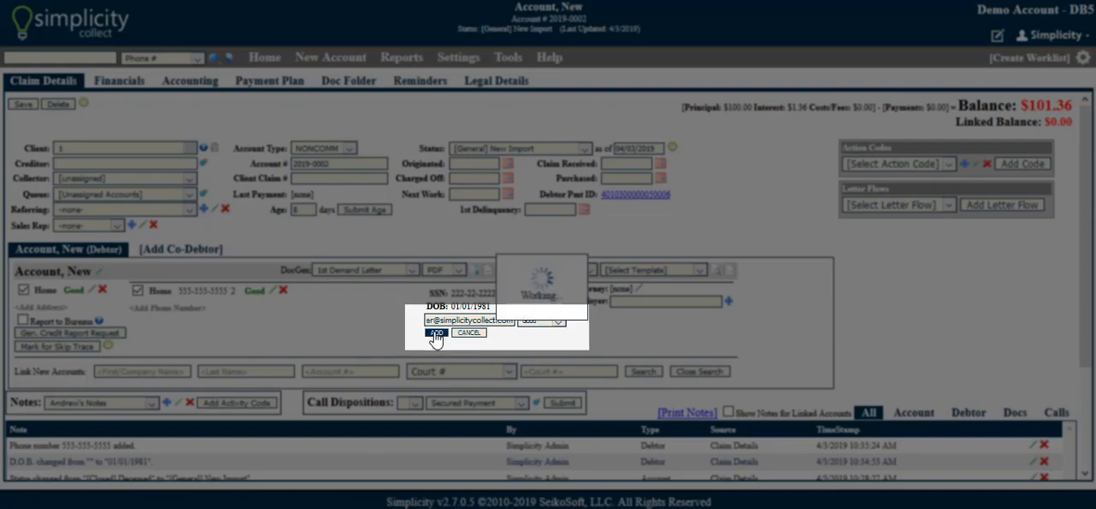
{"action": "left_click", "coordinate": [437, 332]}
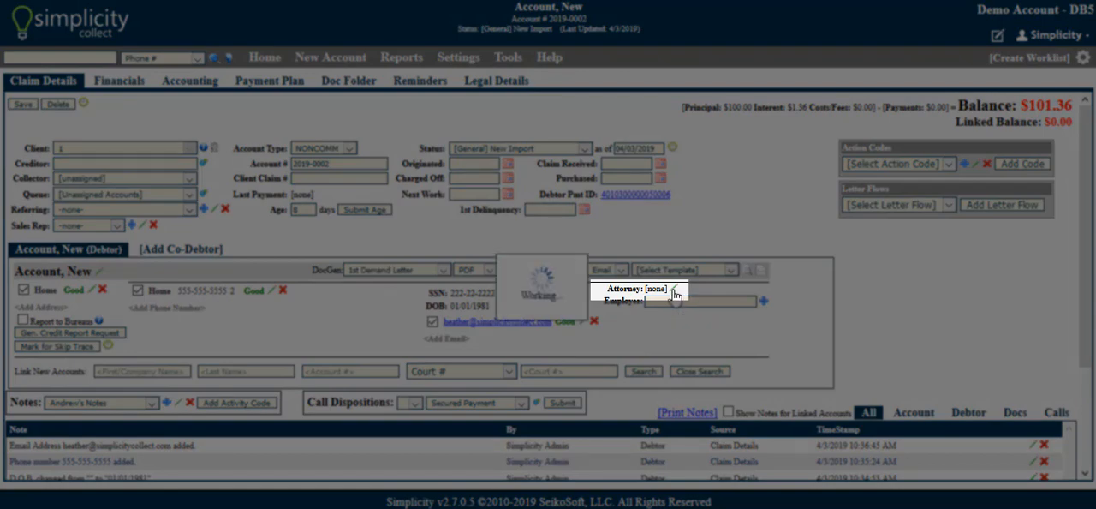
{"action": "left_click", "coordinate": [676, 288]}
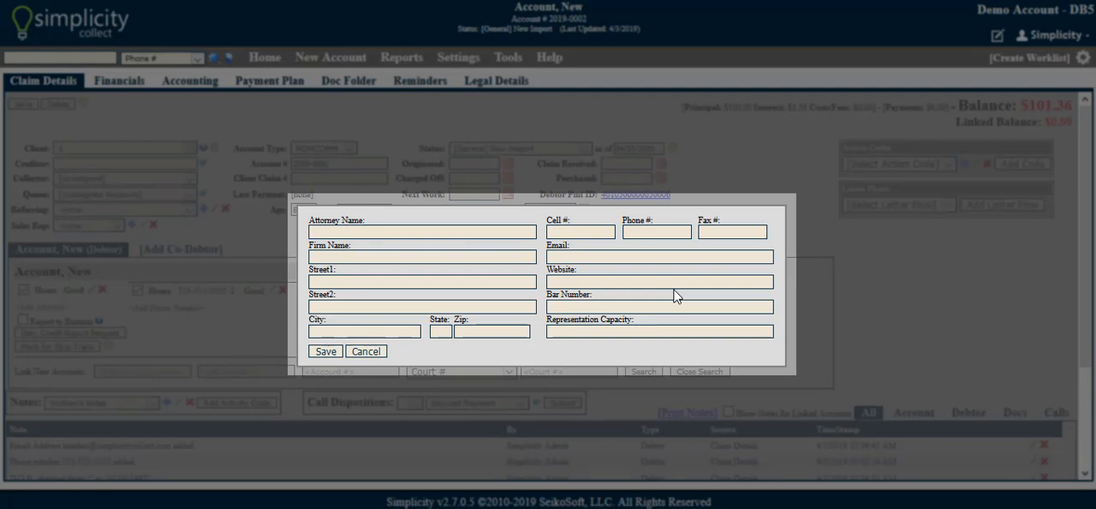
{"action": "left_click", "coordinate": [325, 351]}
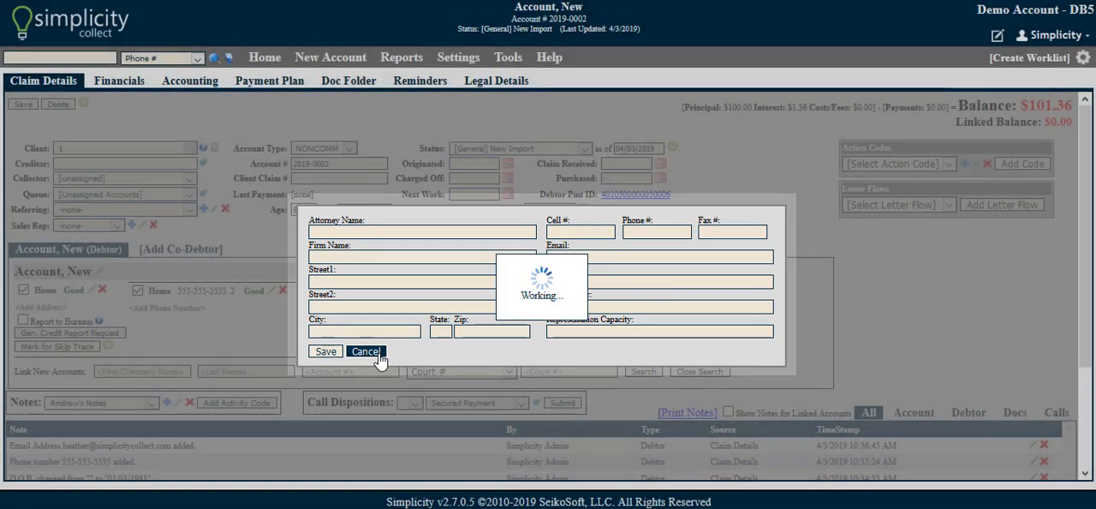
{"action": "left_click", "coordinate": [363, 351]}
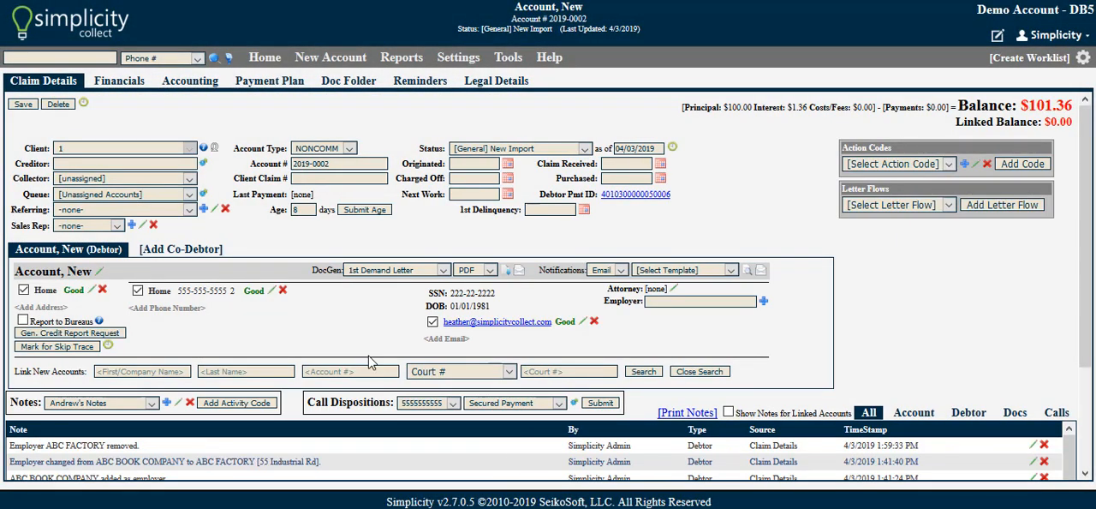
{"action": "left_click", "coordinate": [699, 302]}
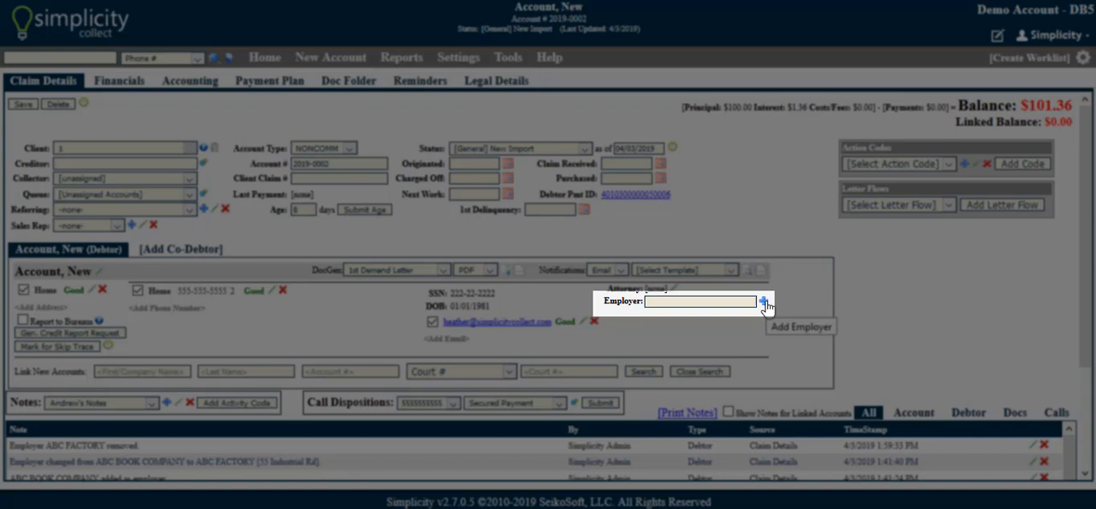
Step: Enter employer name SimplicityCollect and street ABC 123st in the Add New Employer form
{"action": "left_click", "coordinate": [800, 326]}
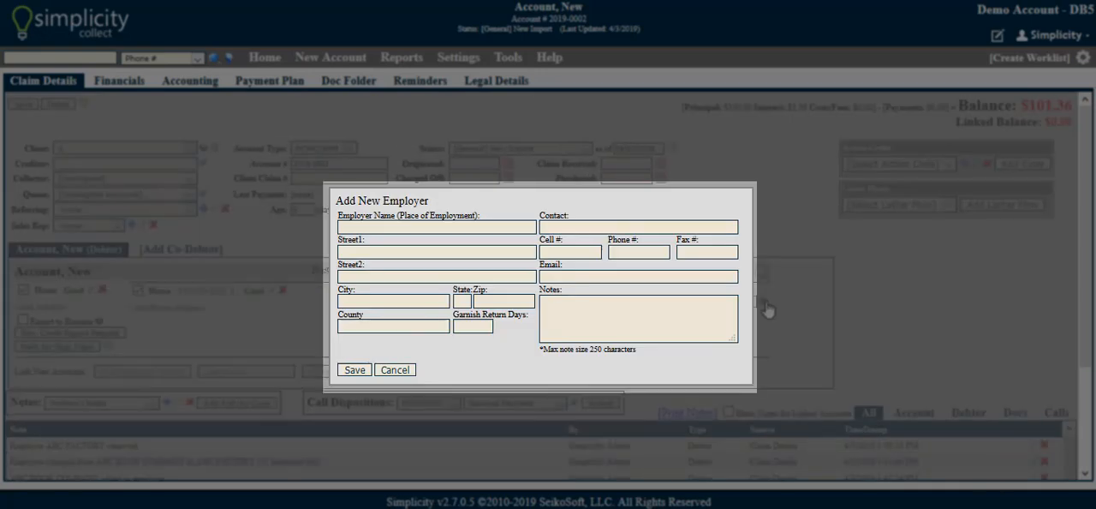
{"action": "left_click", "coordinate": [437, 226]}
{"action": "type", "text": "SimplicityCollect"}
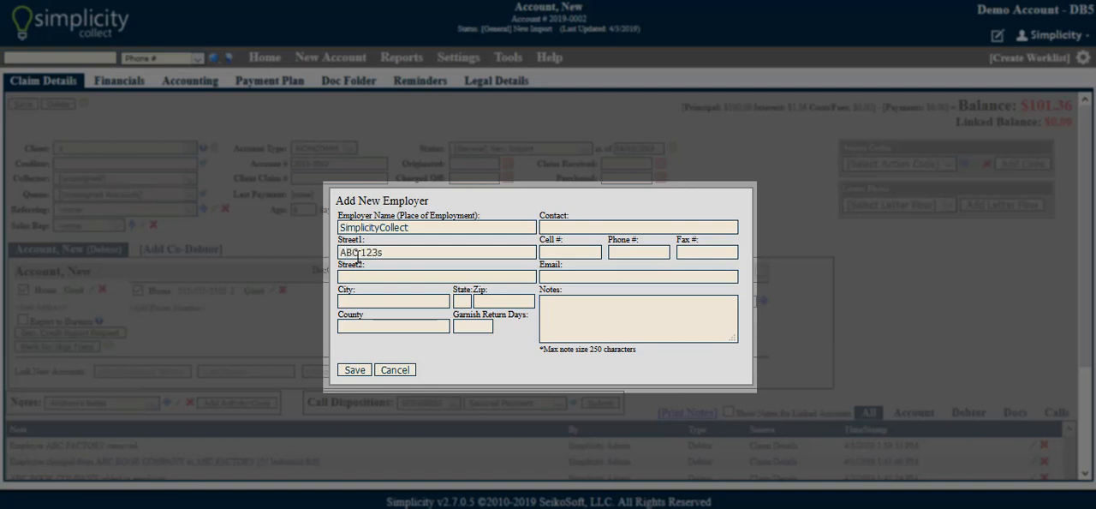
{"action": "left_click", "coordinate": [353, 370]}
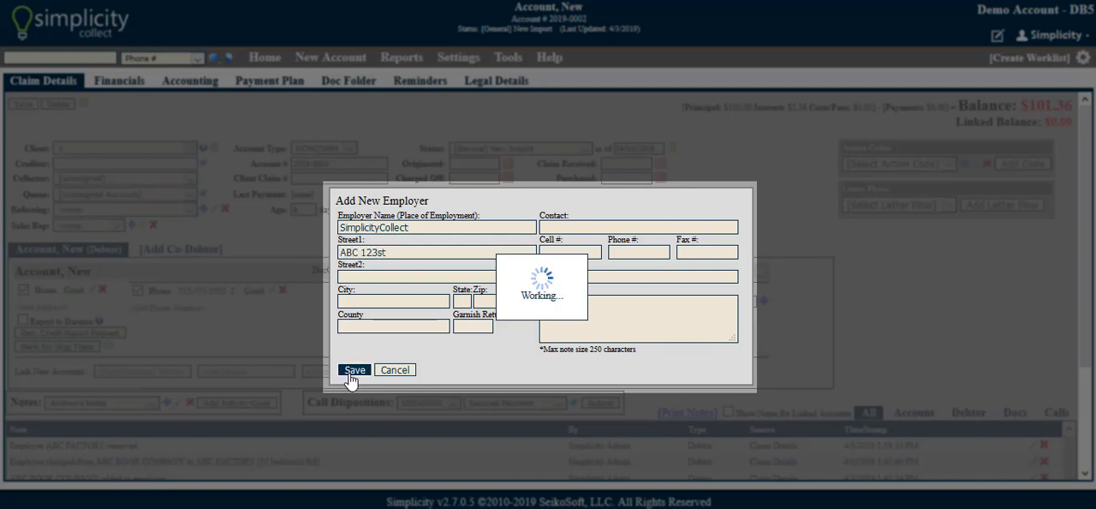
Step: Save SimplicityCollect at ABC 123st as the debtor's employer
{"action": "left_click", "coordinate": [353, 370]}
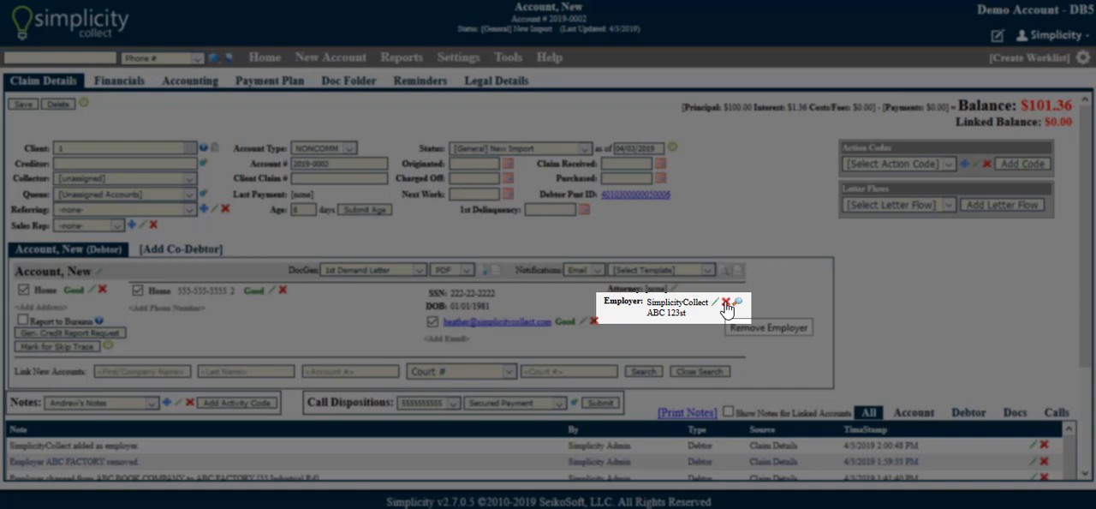
{"action": "mouse_move", "coordinate": [740, 317]}
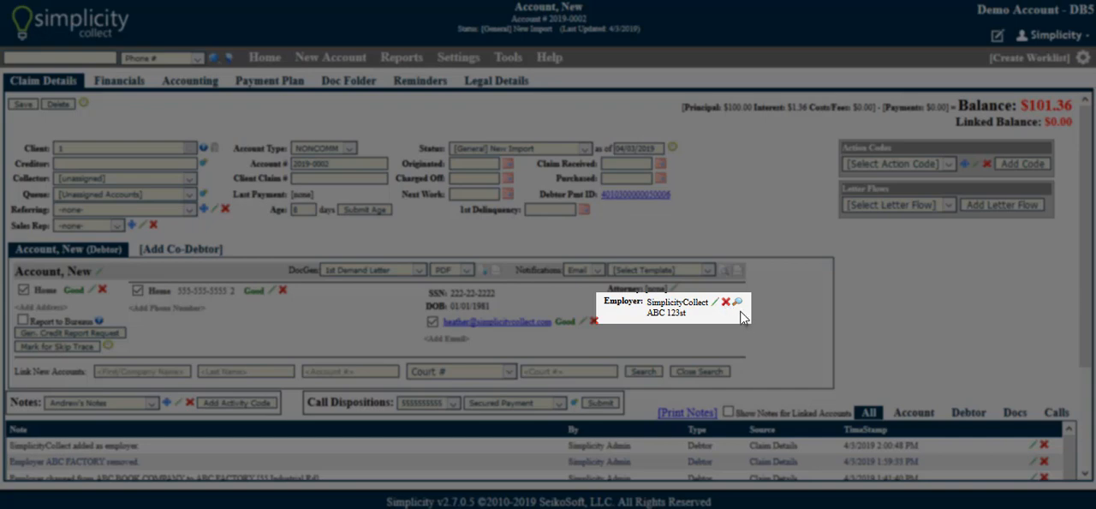
Step: Remove SimplicityCollect and assign ABC FACTORY at 55 Industrial Rd as the debtor's employer
{"action": "left_click", "coordinate": [716, 301]}
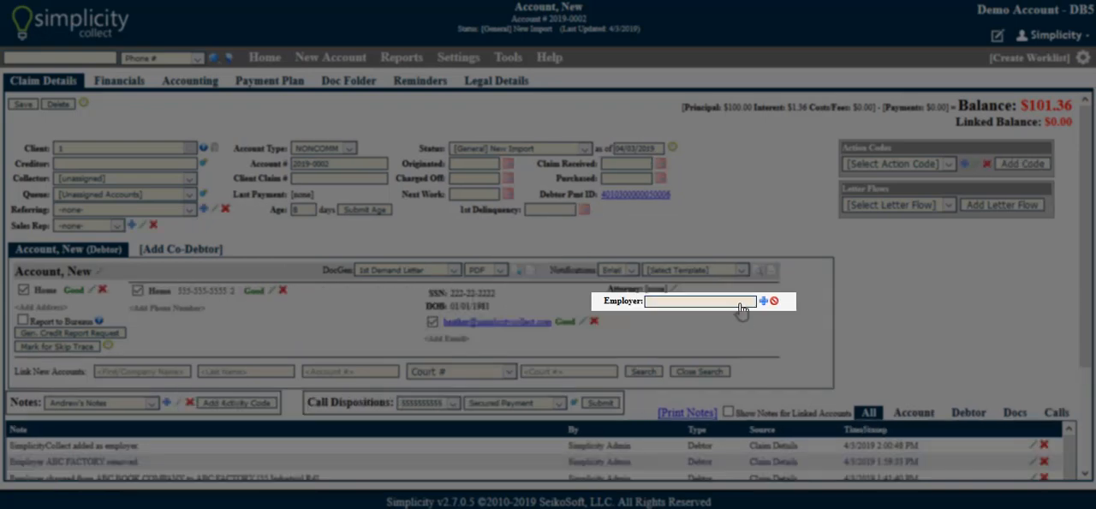
{"action": "type", "text": "ab"}
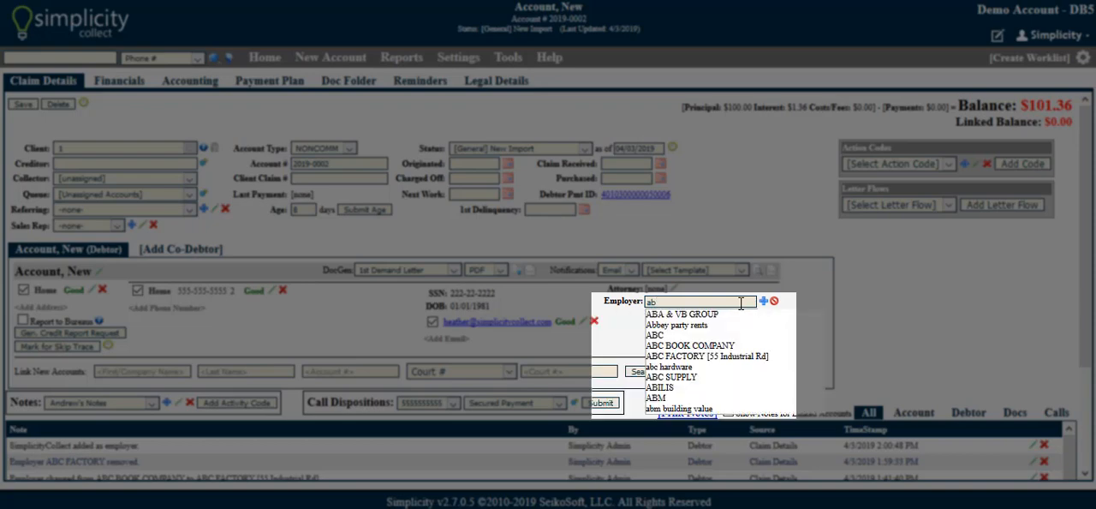
{"action": "left_click", "coordinate": [708, 357]}
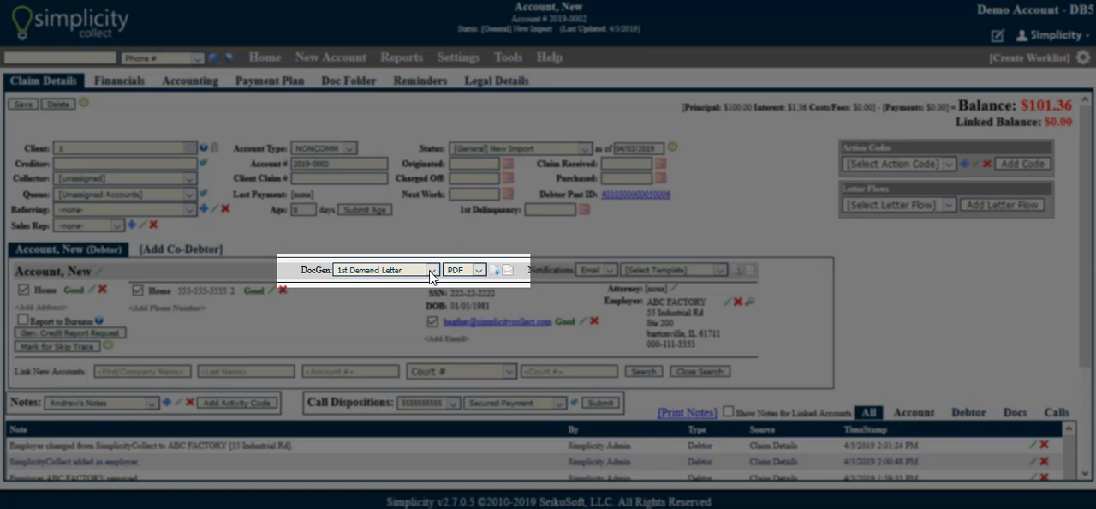
{"action": "left_click", "coordinate": [431, 270]}
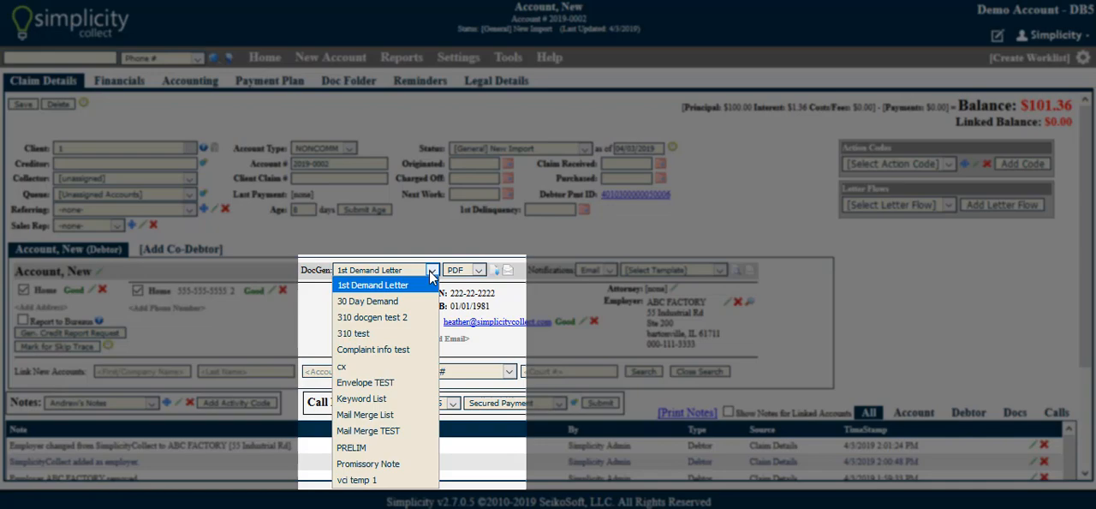
{"action": "left_click", "coordinate": [374, 284]}
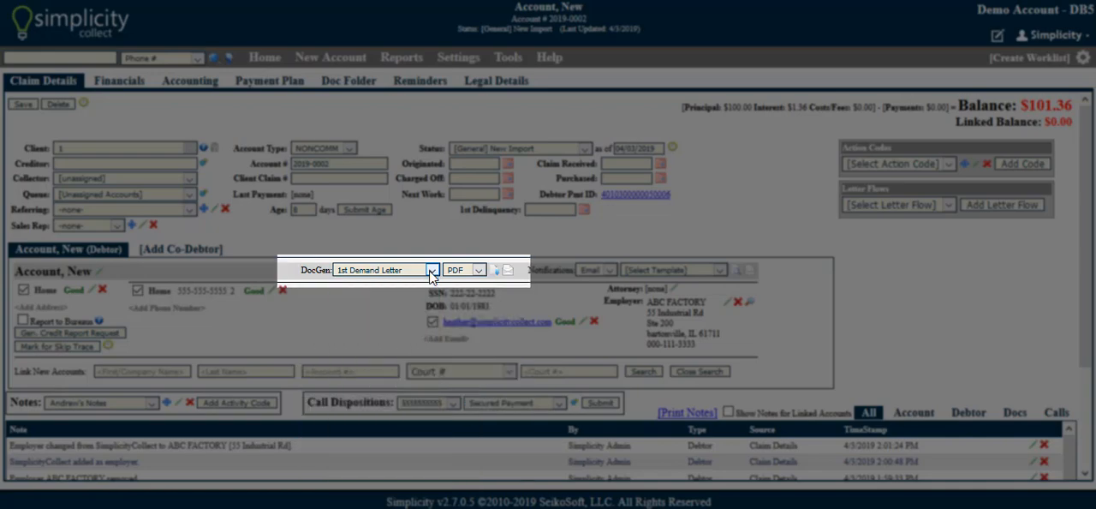
{"action": "left_click", "coordinate": [479, 270]}
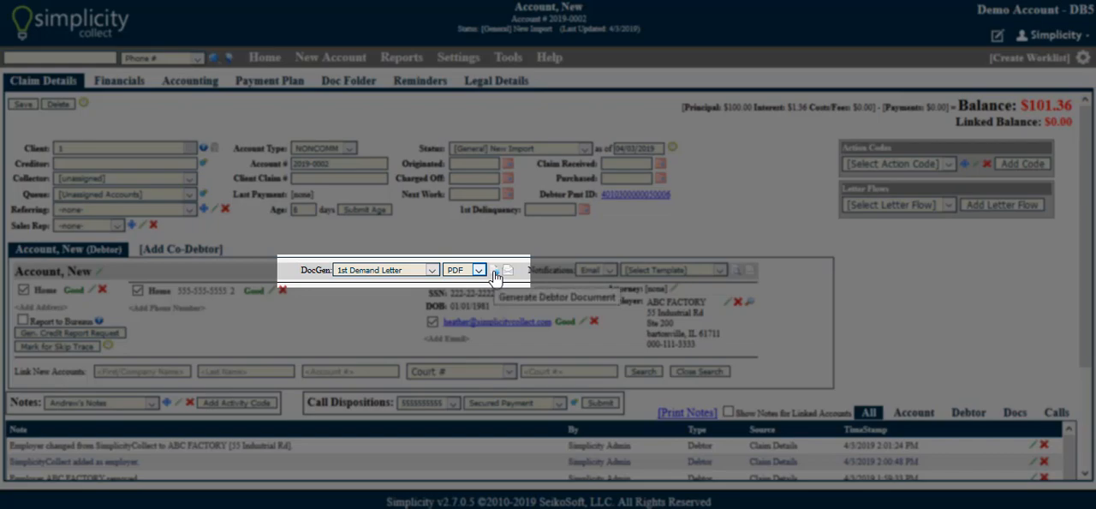
{"action": "mouse_move", "coordinate": [509, 278]}
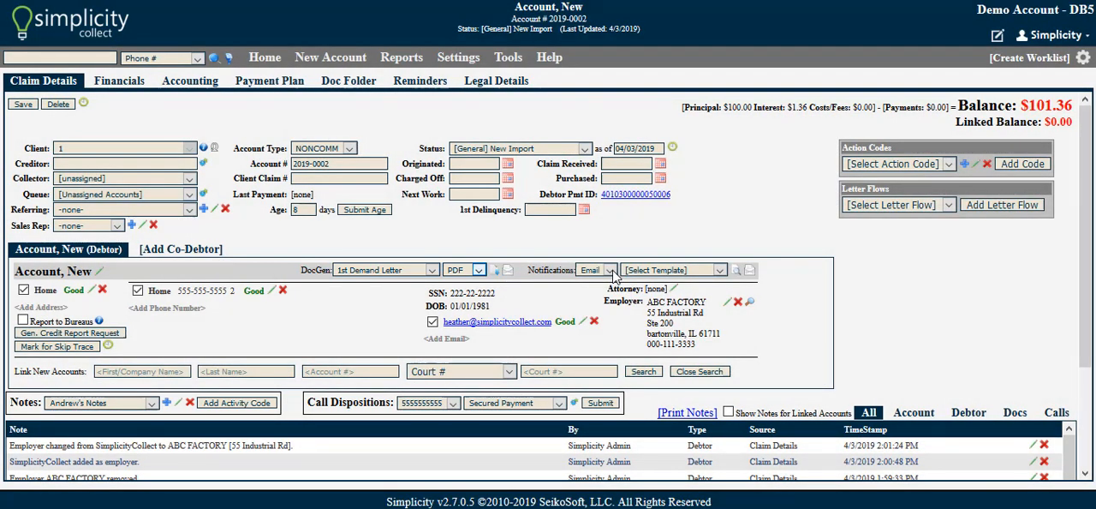
{"action": "left_click", "coordinate": [611, 271]}
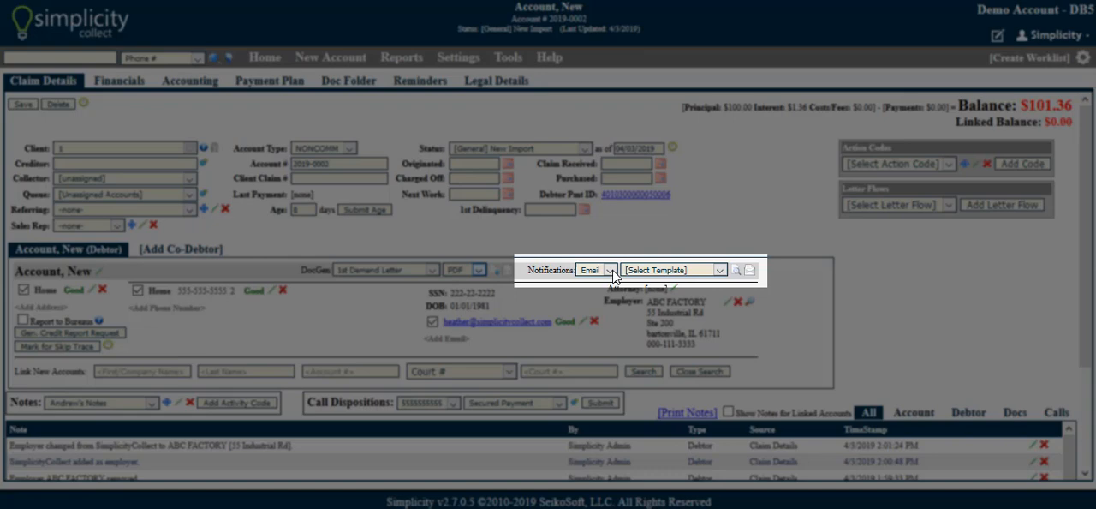
{"action": "left_click", "coordinate": [610, 271]}
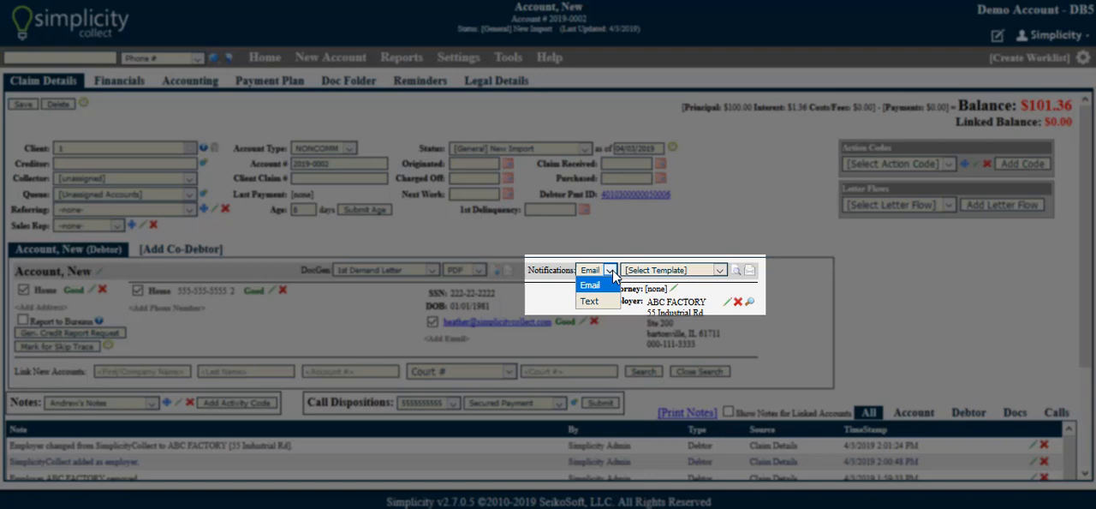
{"action": "left_click", "coordinate": [589, 284]}
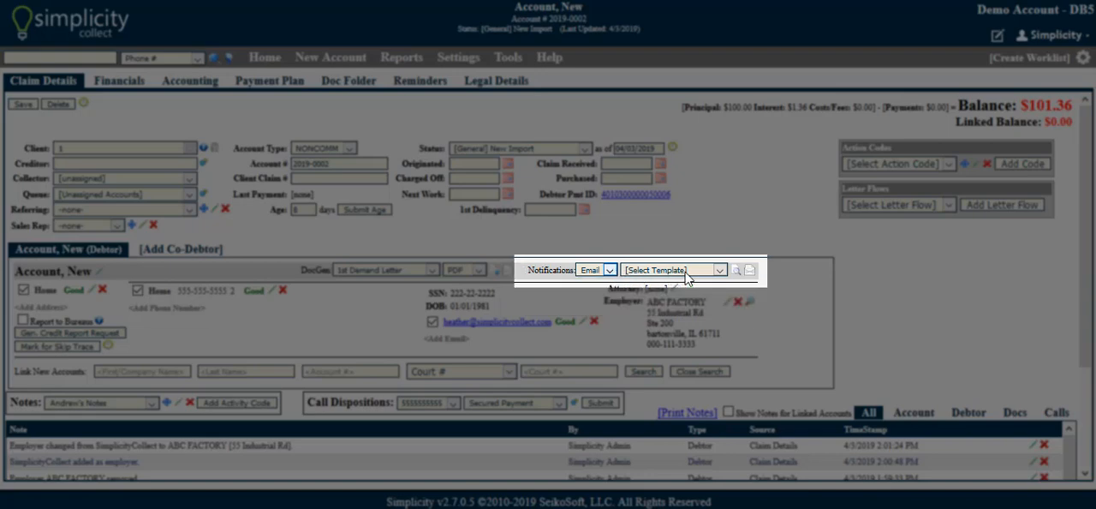
{"action": "left_click", "coordinate": [722, 270]}
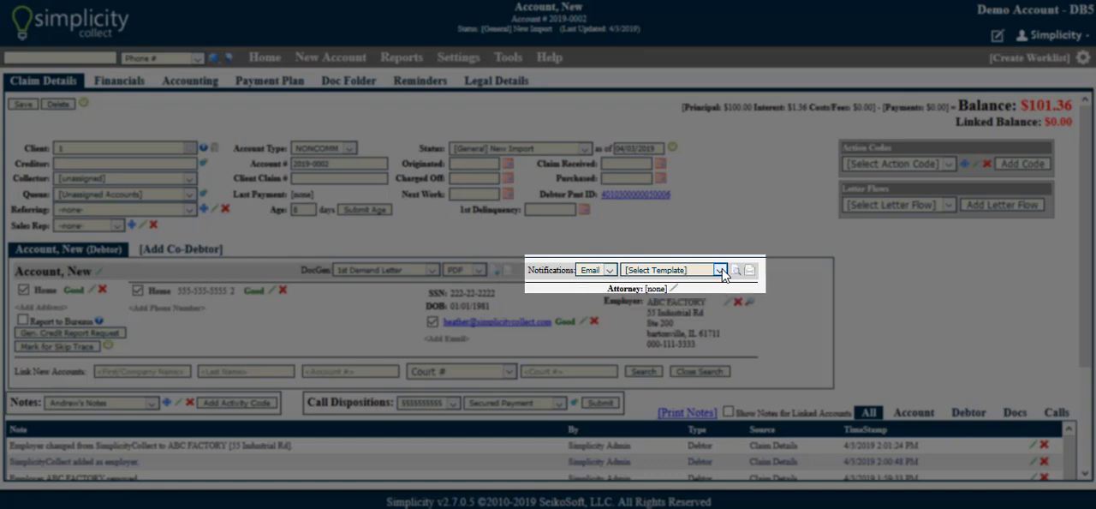
{"action": "mouse_move", "coordinate": [750, 281]}
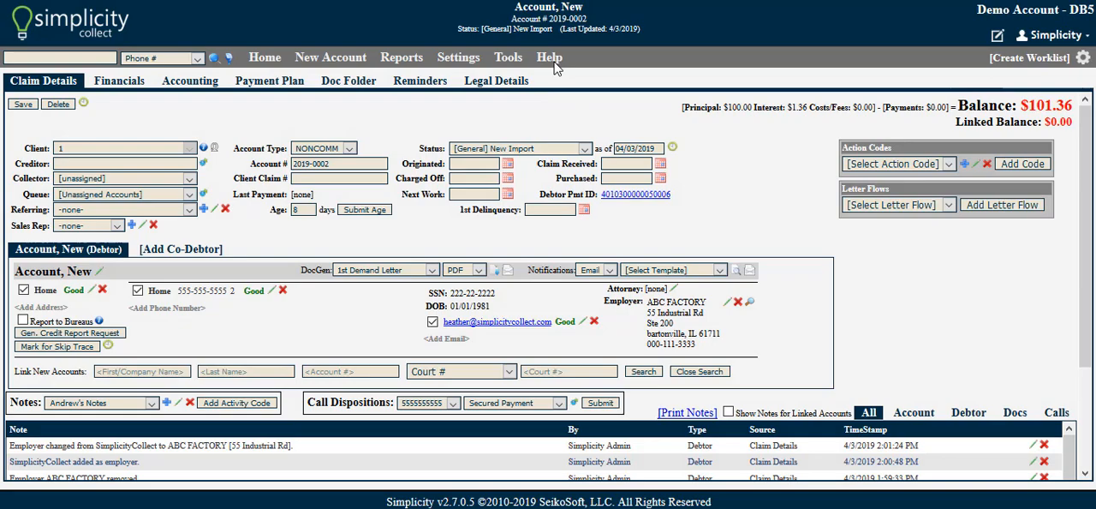
Step: Display the Tools menu listing Debtor Manager and Bulk Account Manager
{"action": "left_click", "coordinate": [548, 57]}
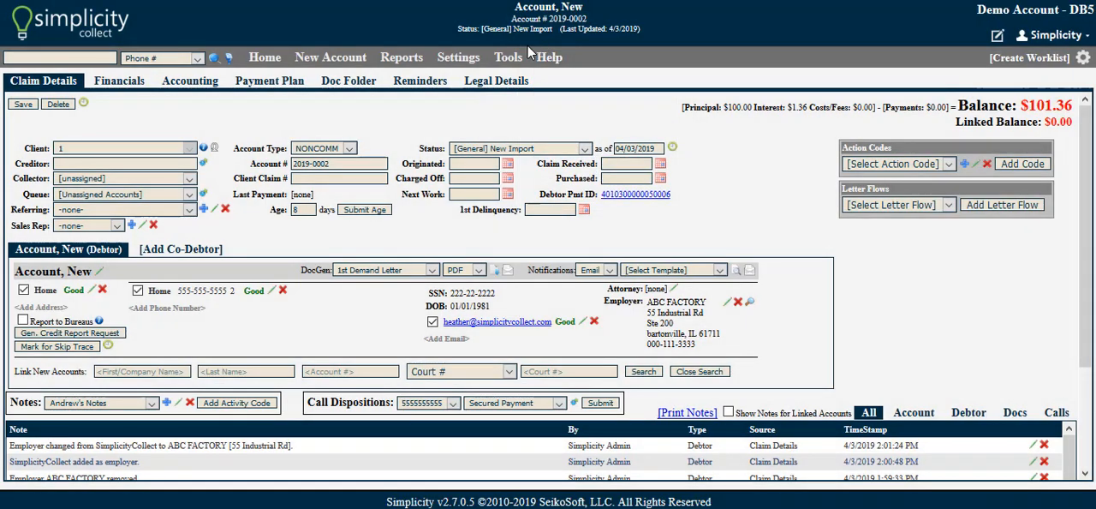
{"action": "left_click", "coordinate": [507, 57]}
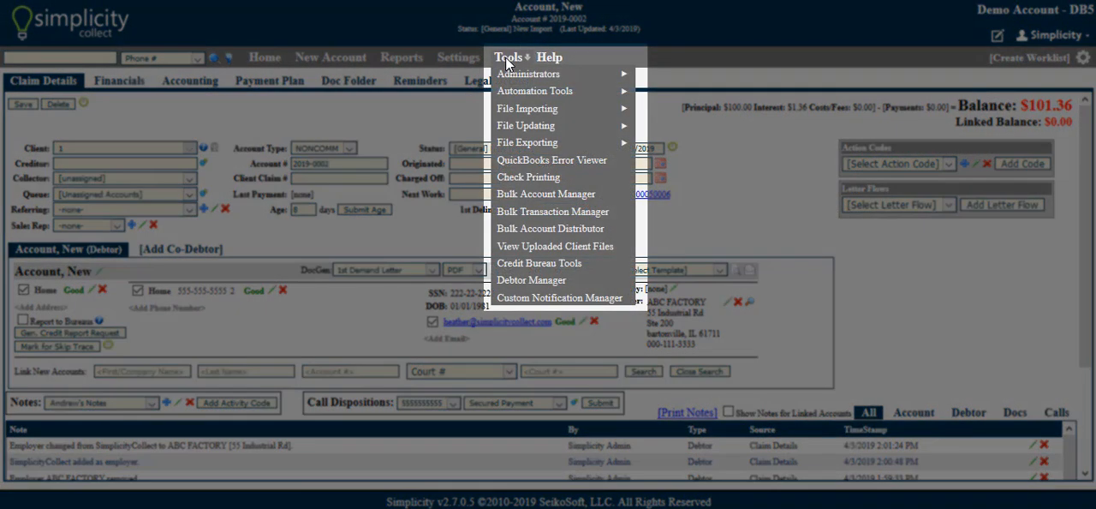
{"action": "mouse_move", "coordinate": [514, 281]}
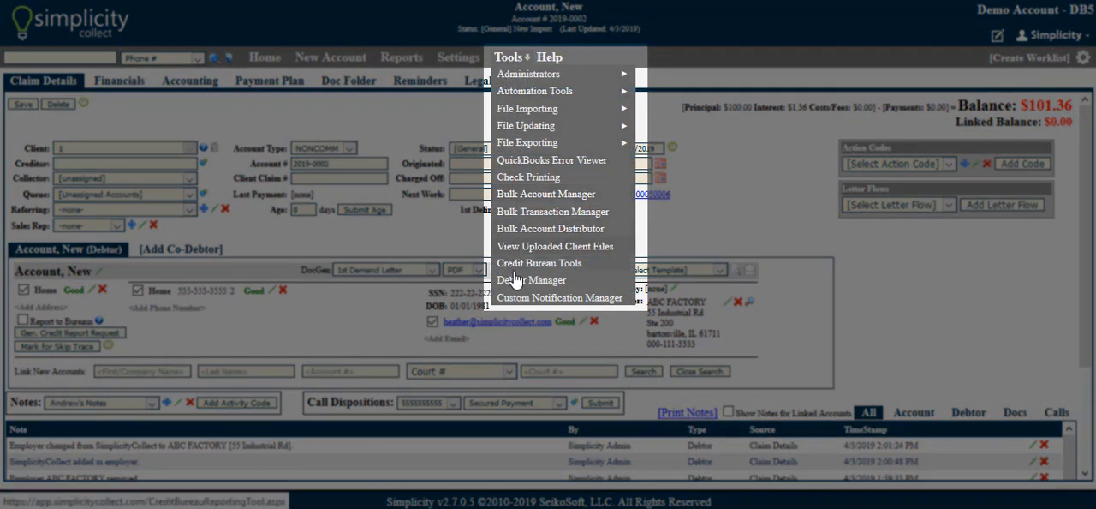
{"action": "mouse_move", "coordinate": [558, 296]}
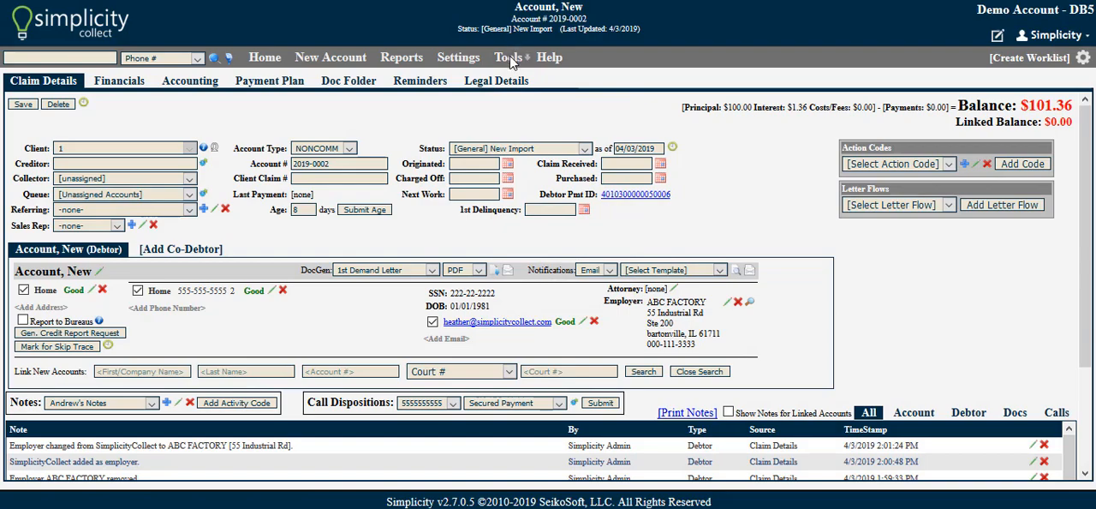
{"action": "left_click", "coordinate": [507, 57]}
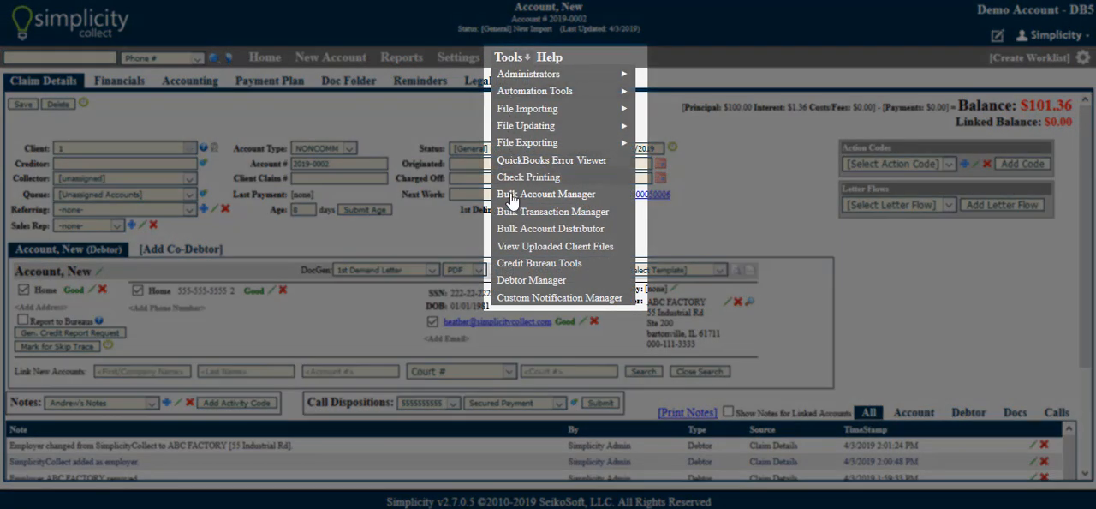
{"action": "mouse_move", "coordinate": [545, 194]}
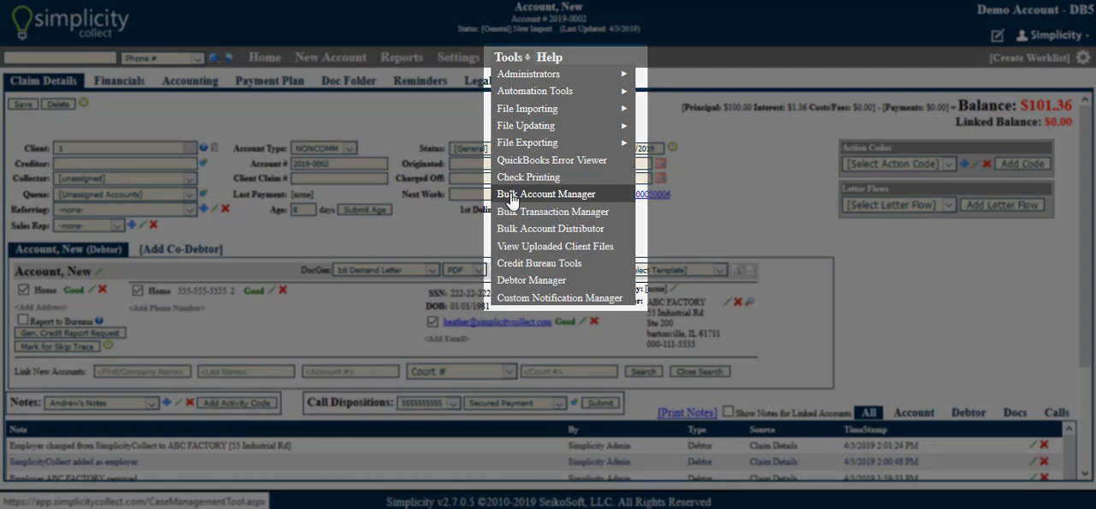